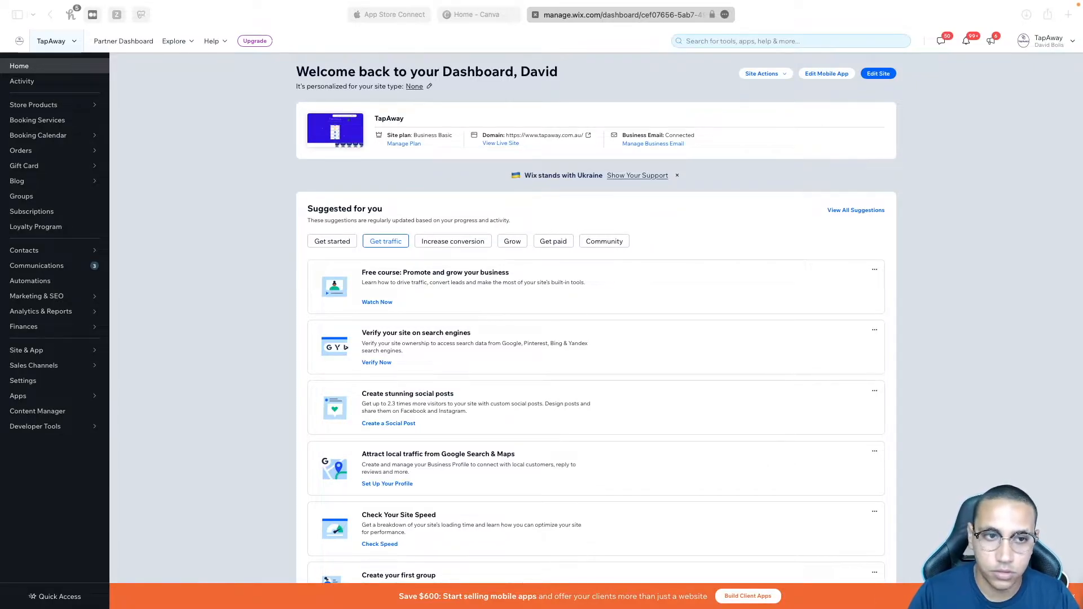
{"action": "mouse_move", "coordinate": [957, 68]}
{"action": "type", "text": "h"}
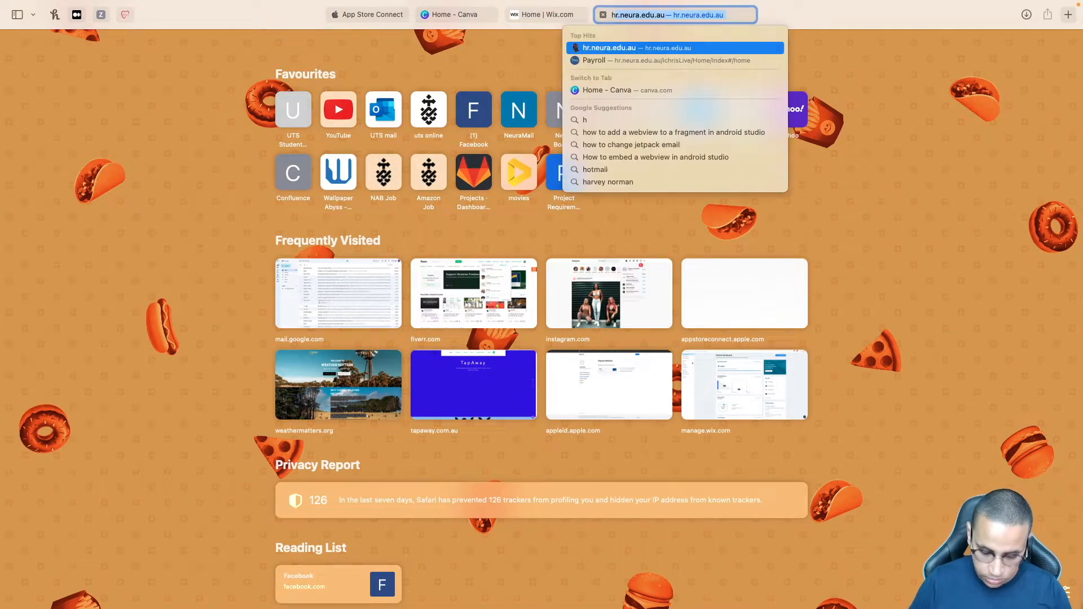
- Load tapaway.com.au, change the address to an old path that errors, then return to the dashboard
{"action": "type", "text": "tapaway.com.au"}
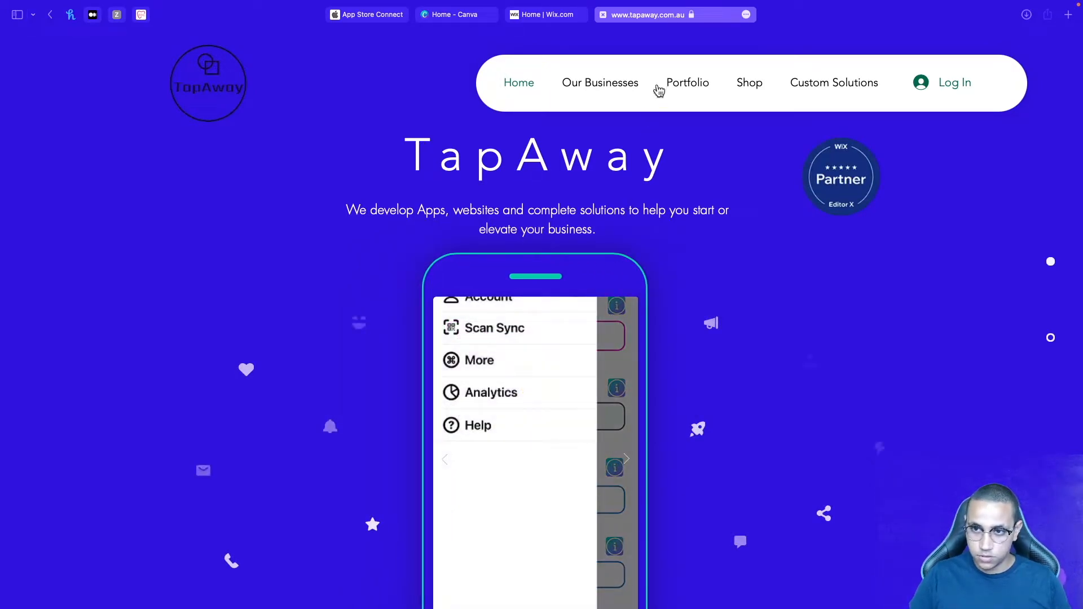
{"action": "left_click", "coordinate": [674, 15]}
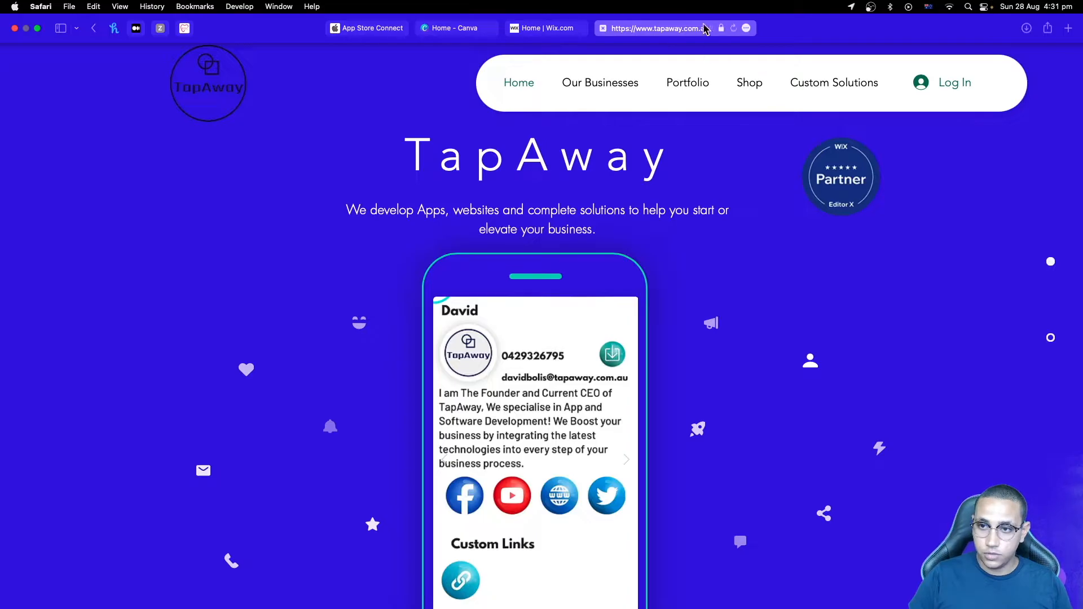
{"action": "left_click", "coordinate": [720, 28]}
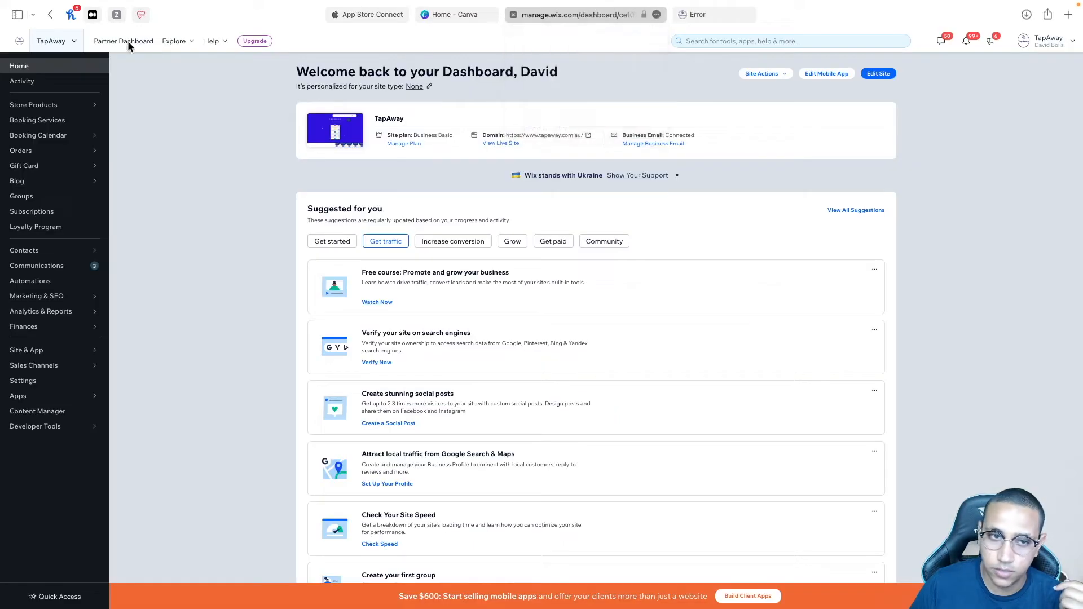
{"action": "mouse_move", "coordinate": [705, 70]}
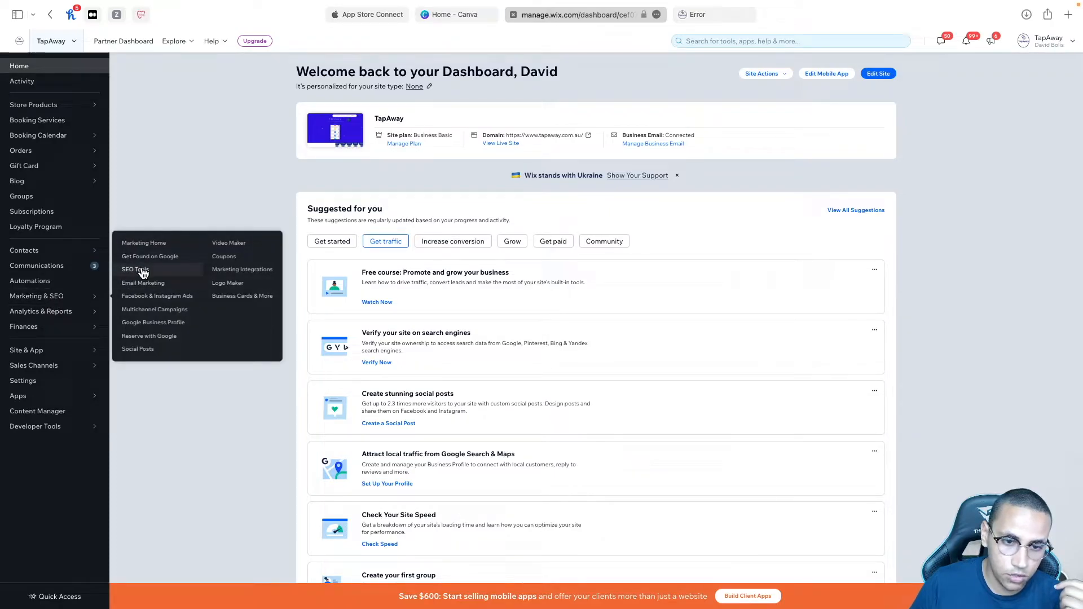
{"action": "mouse_move", "coordinate": [569, 89]}
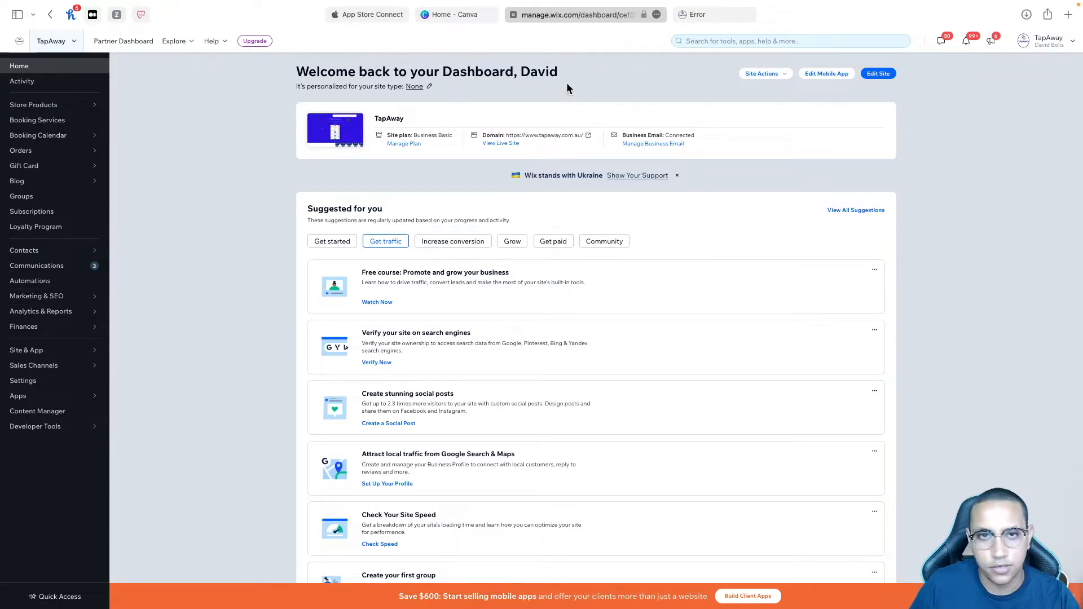
- Search the dashboard for 'redirect' to find URL Redirect Manager
{"action": "left_click", "coordinate": [790, 40]}
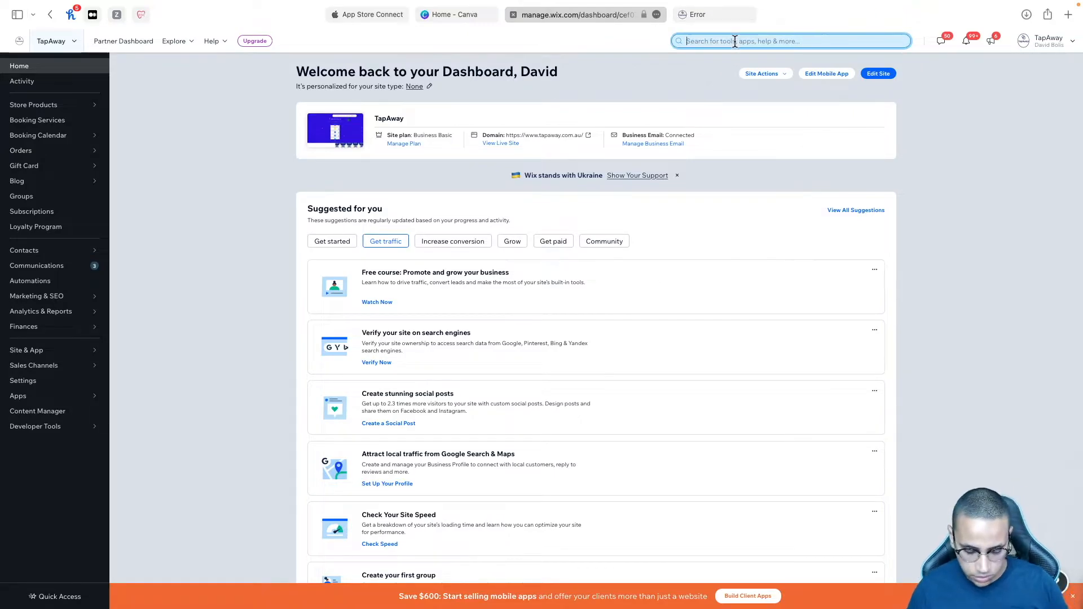
{"action": "type", "text": "redirect"}
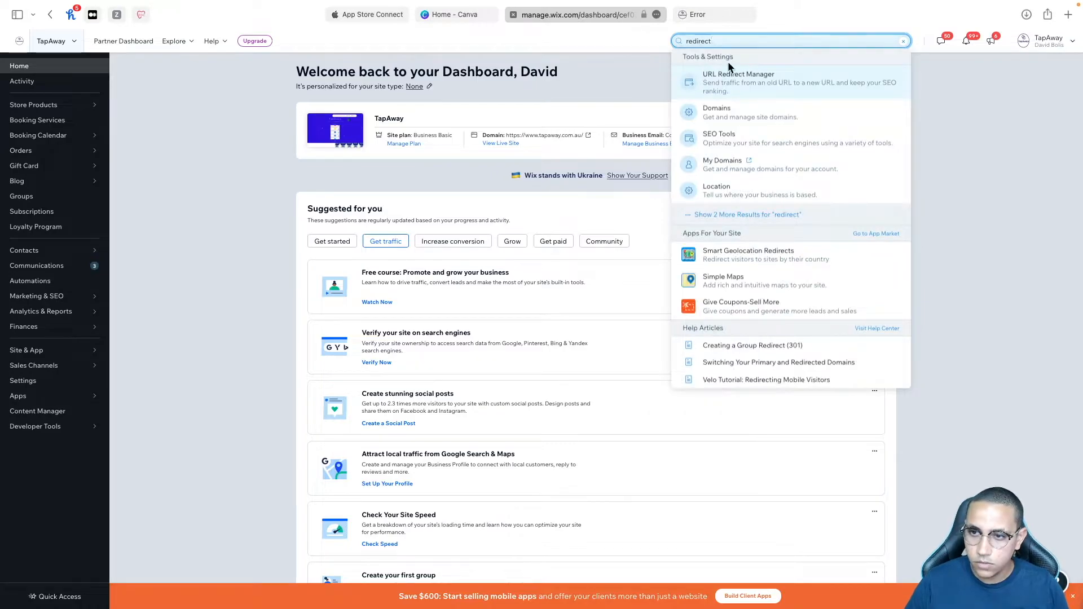
{"action": "mouse_move", "coordinate": [819, 85]}
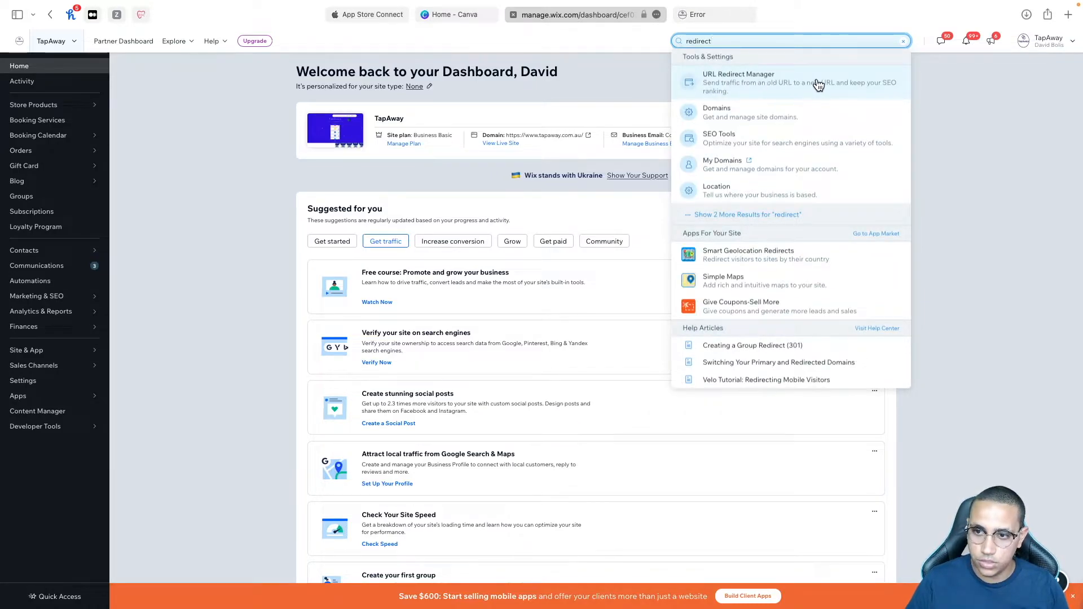
{"action": "mouse_move", "coordinate": [898, 154]}
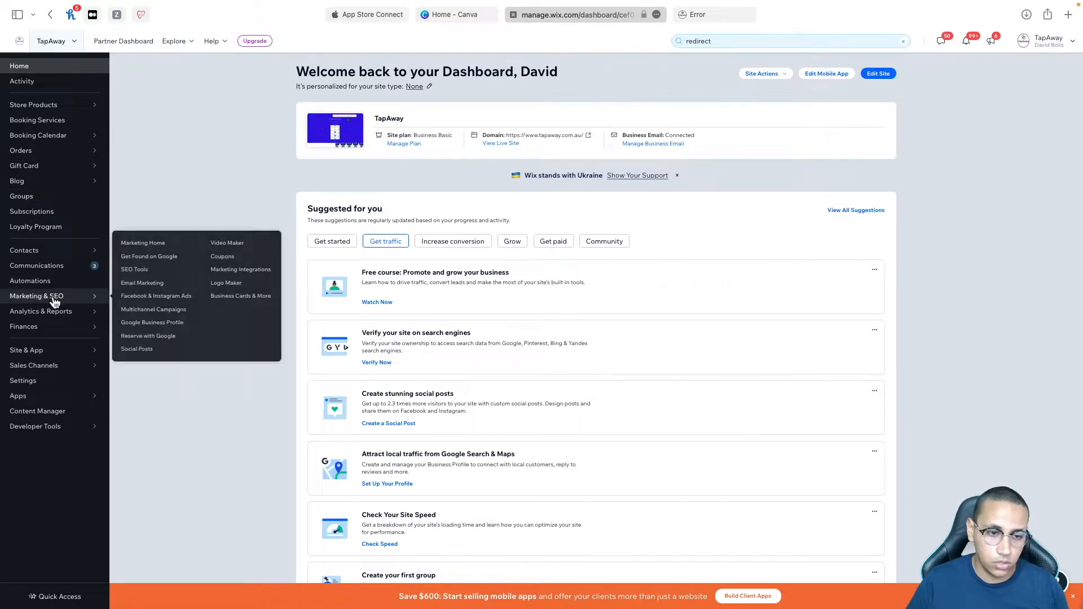
- Open SEO Tools from Marketing & SEO in the sidebar to reach URL Redirect Manager
{"action": "left_click", "coordinate": [36, 296]}
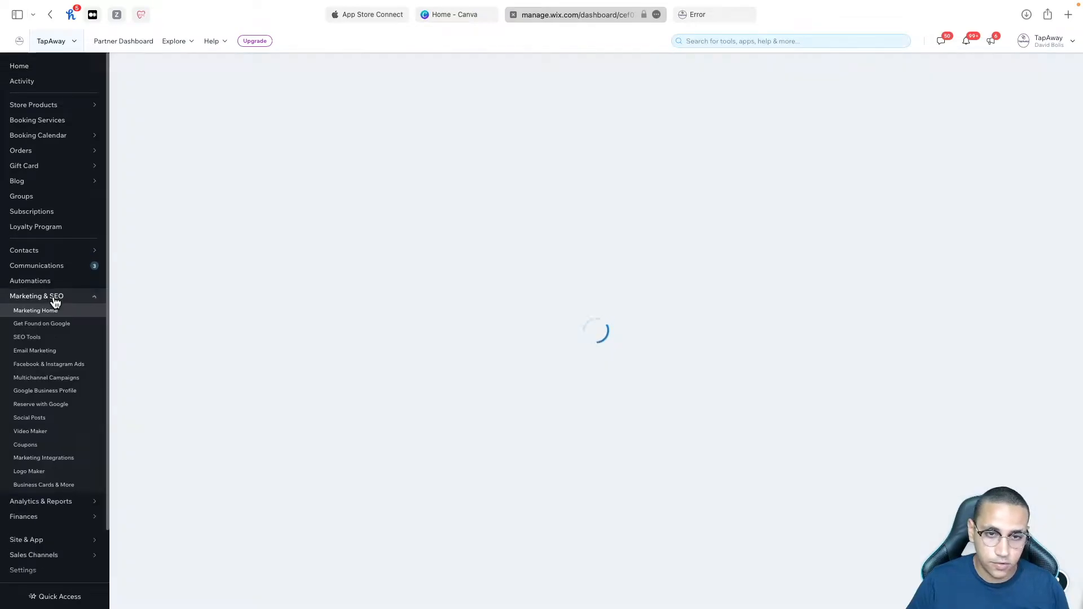
{"action": "left_click", "coordinate": [35, 310]}
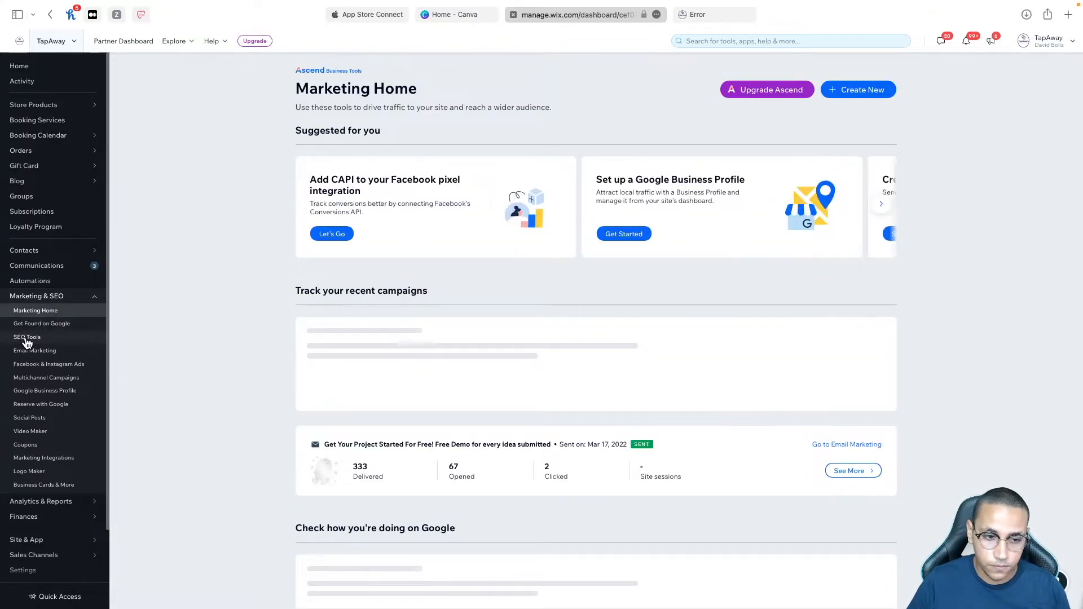
{"action": "left_click", "coordinate": [27, 337]}
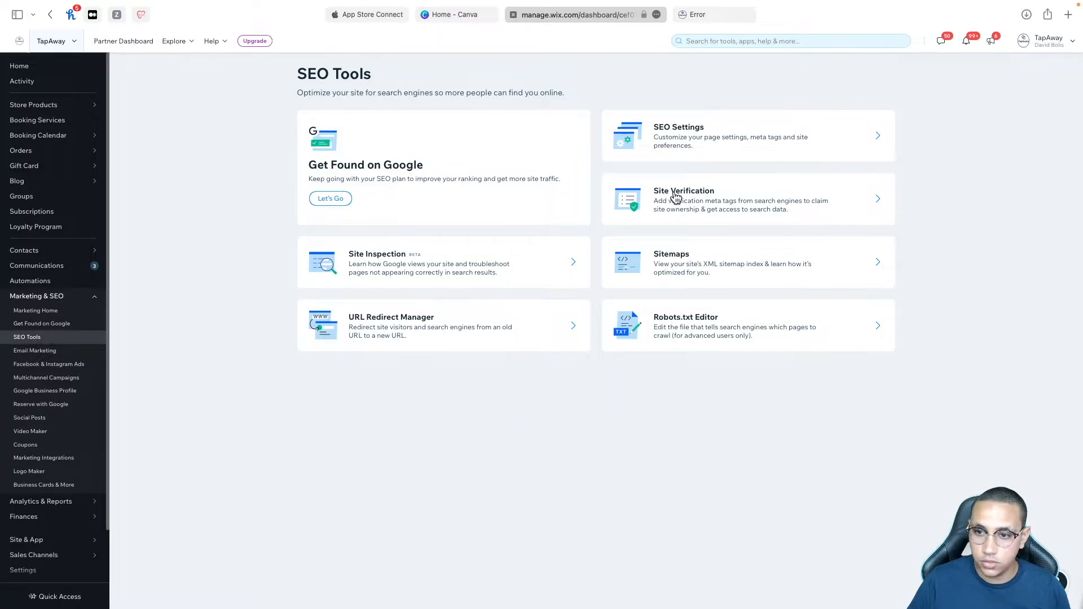
{"action": "mouse_move", "coordinate": [603, 486]}
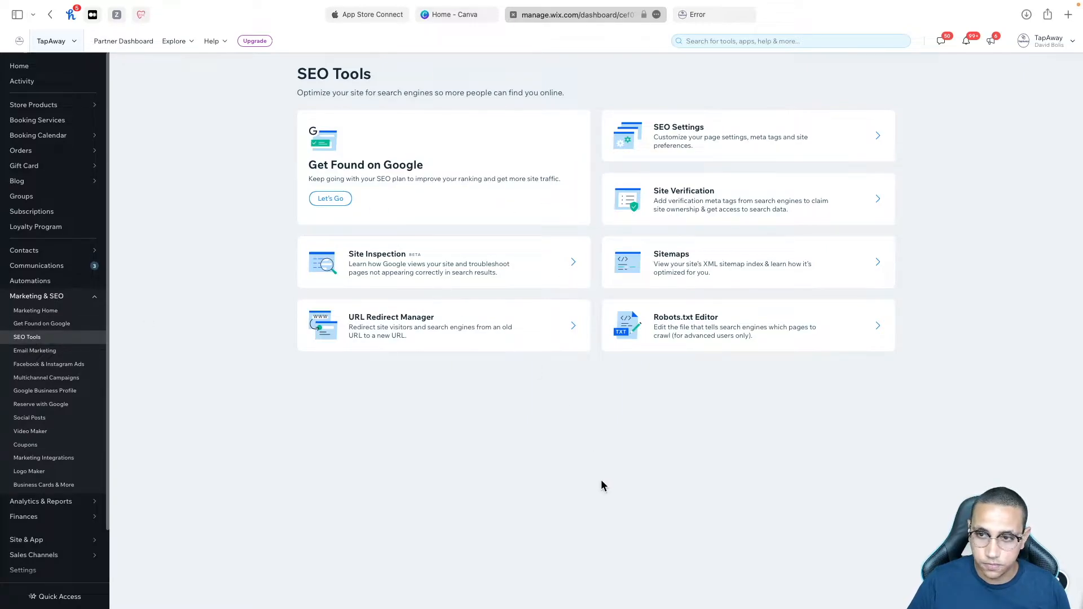
{"action": "mouse_move", "coordinate": [298, 332]}
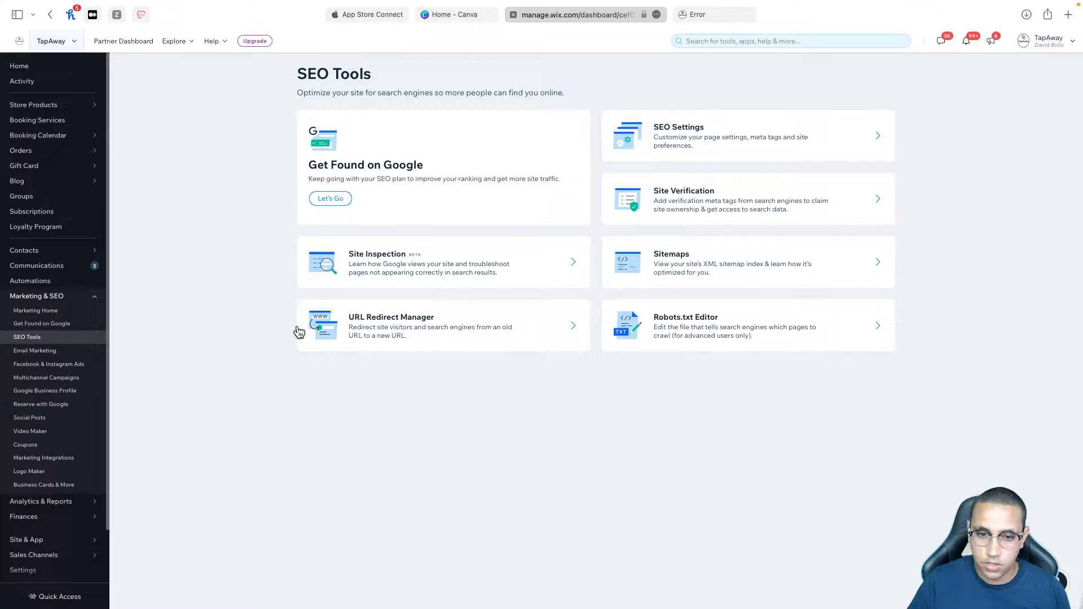
{"action": "mouse_move", "coordinate": [393, 329]}
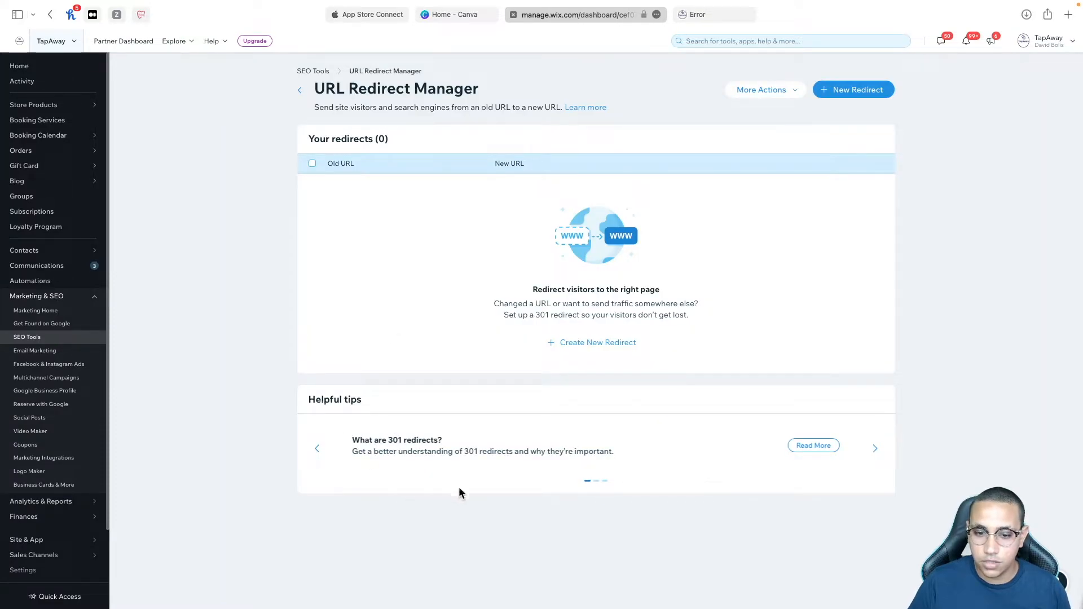
{"action": "mouse_move", "coordinate": [795, 109]}
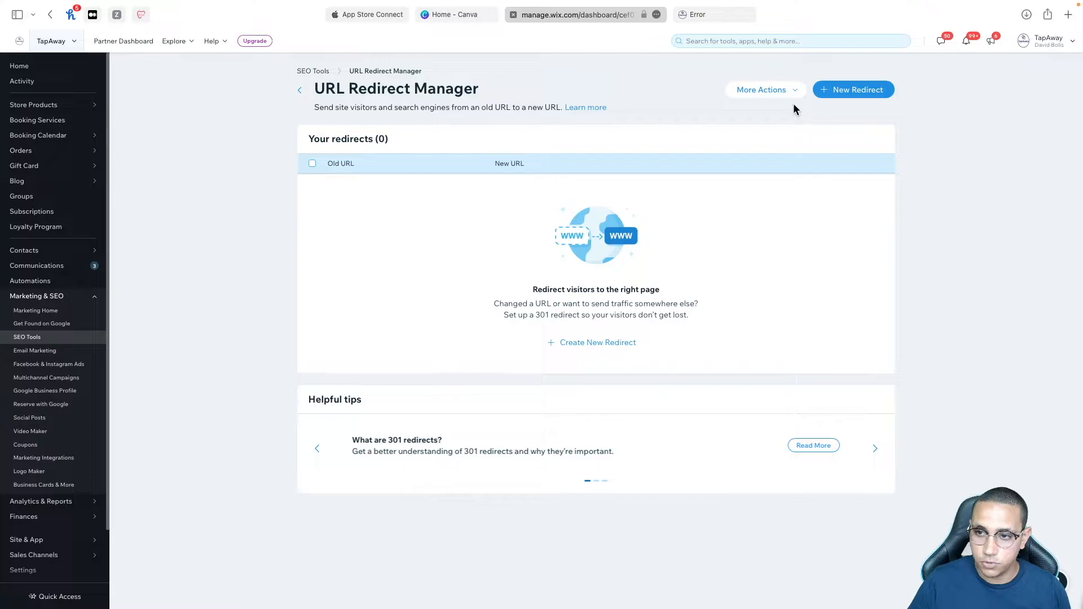
{"action": "left_click", "coordinate": [761, 90]}
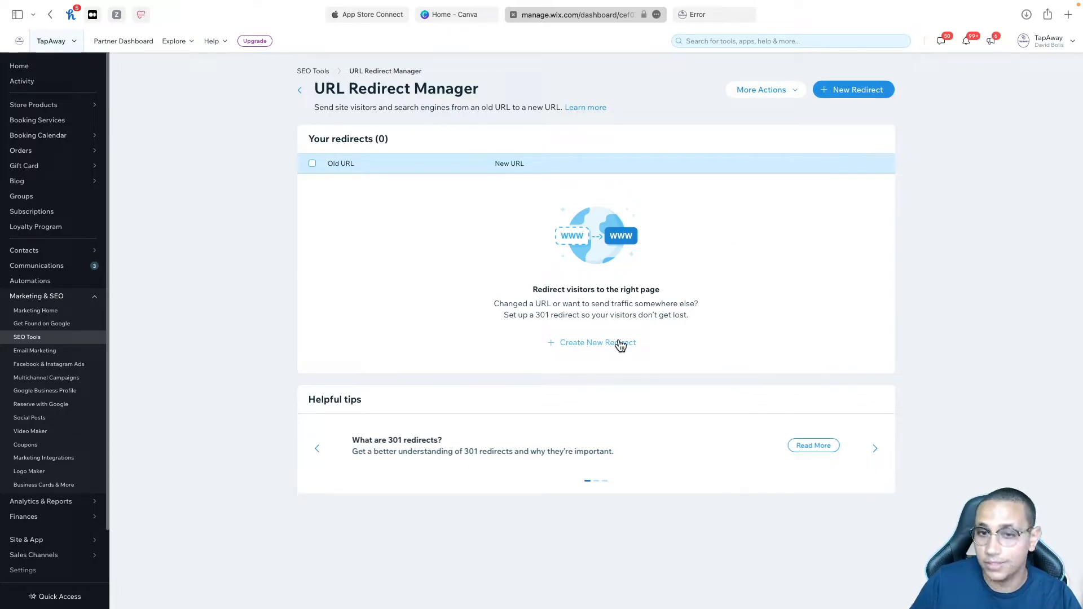
{"action": "mouse_move", "coordinate": [610, 347]}
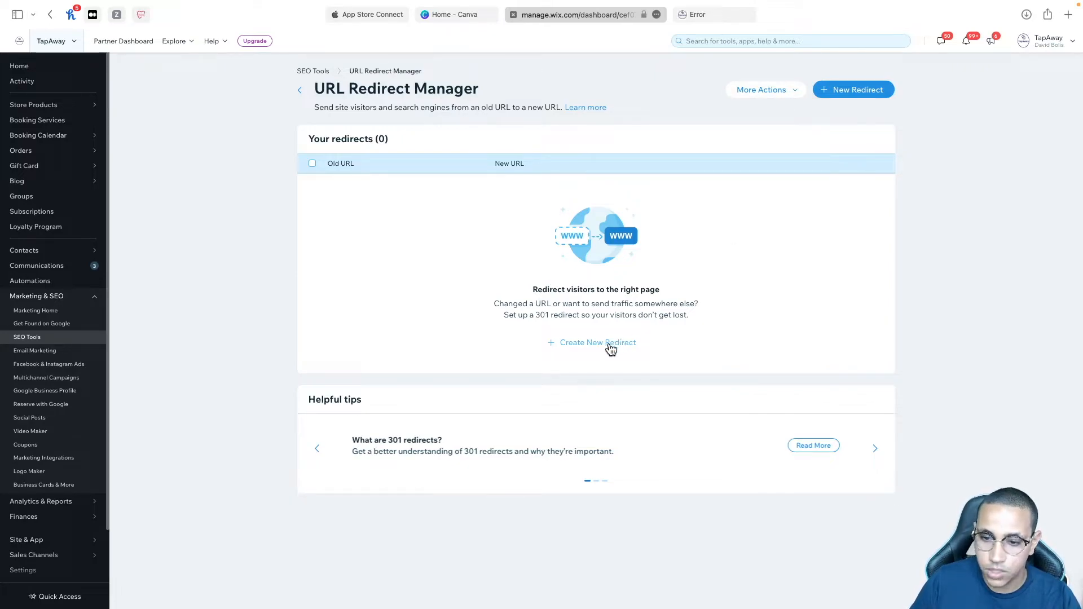
- Create a new redirect, briefly trying Group redirect before settling on Single redirect
{"action": "left_click", "coordinate": [597, 342]}
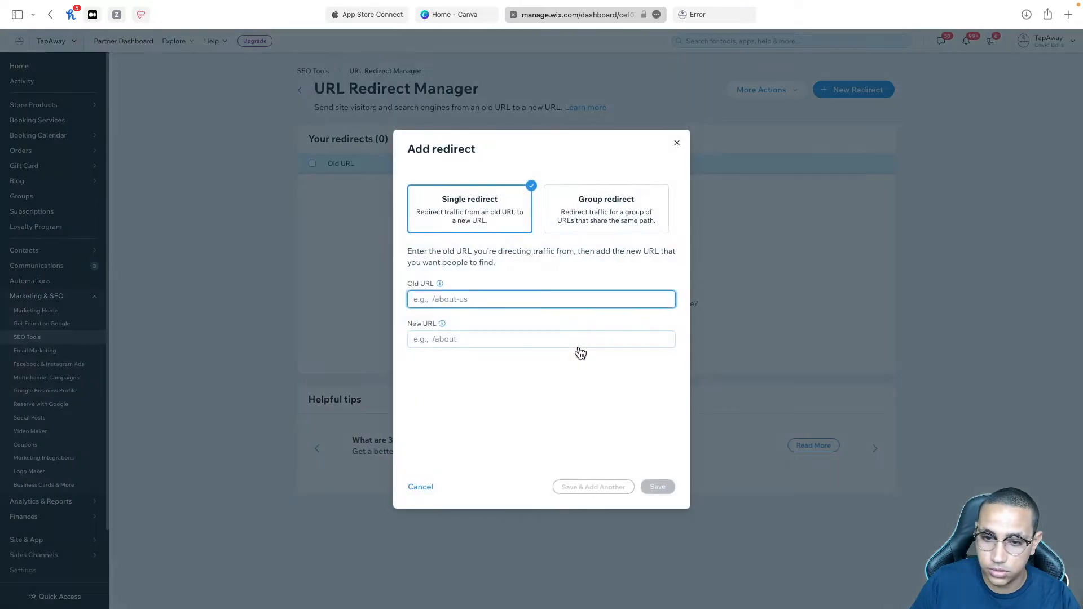
{"action": "left_click", "coordinate": [606, 209]}
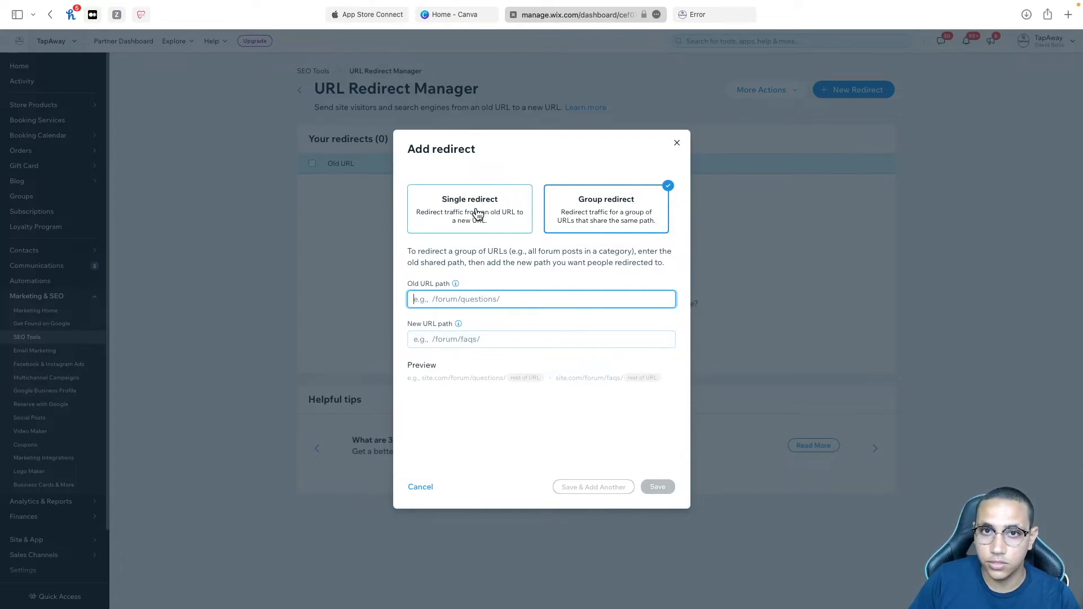
{"action": "left_click", "coordinate": [470, 208]}
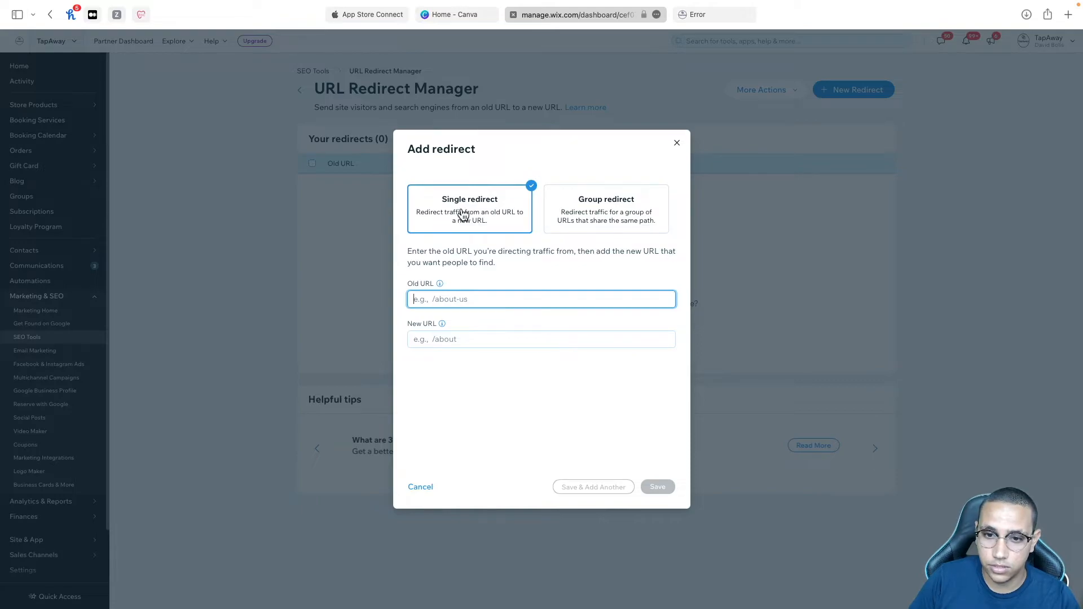
{"action": "mouse_move", "coordinate": [588, 144]}
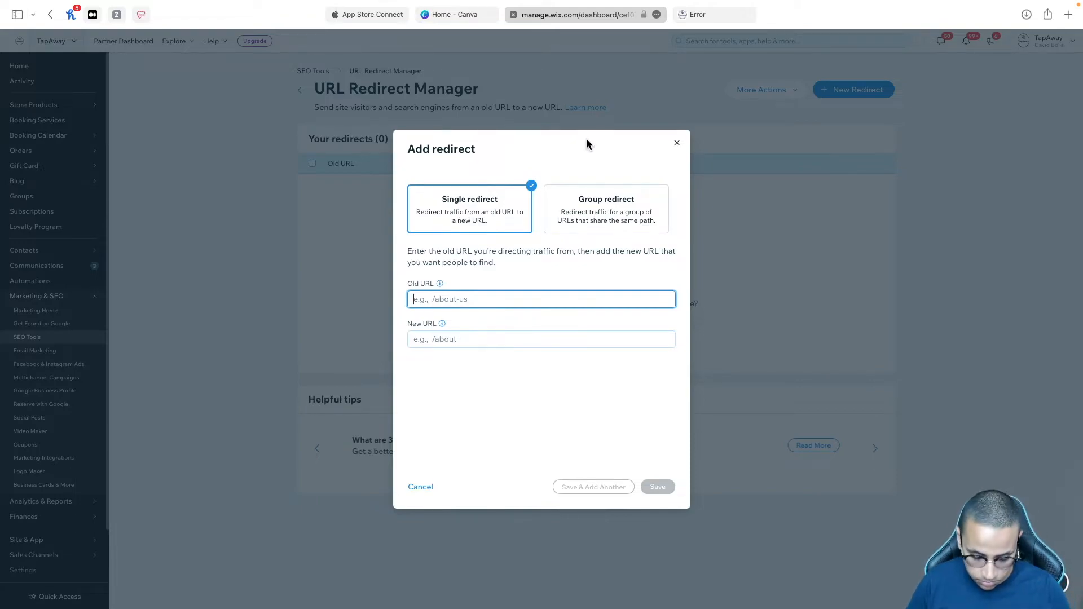
- Enter /oldURL as the old URL after checking that it shows page-not-found
{"action": "type", "text": "https://www.tapaway.com."}
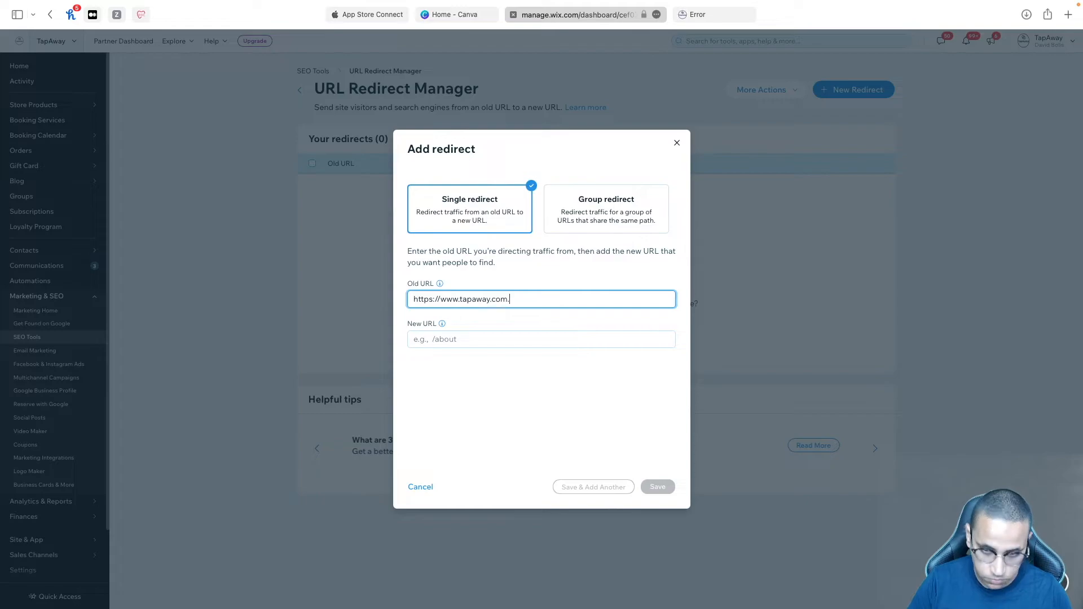
{"action": "type", "text": "au/"}
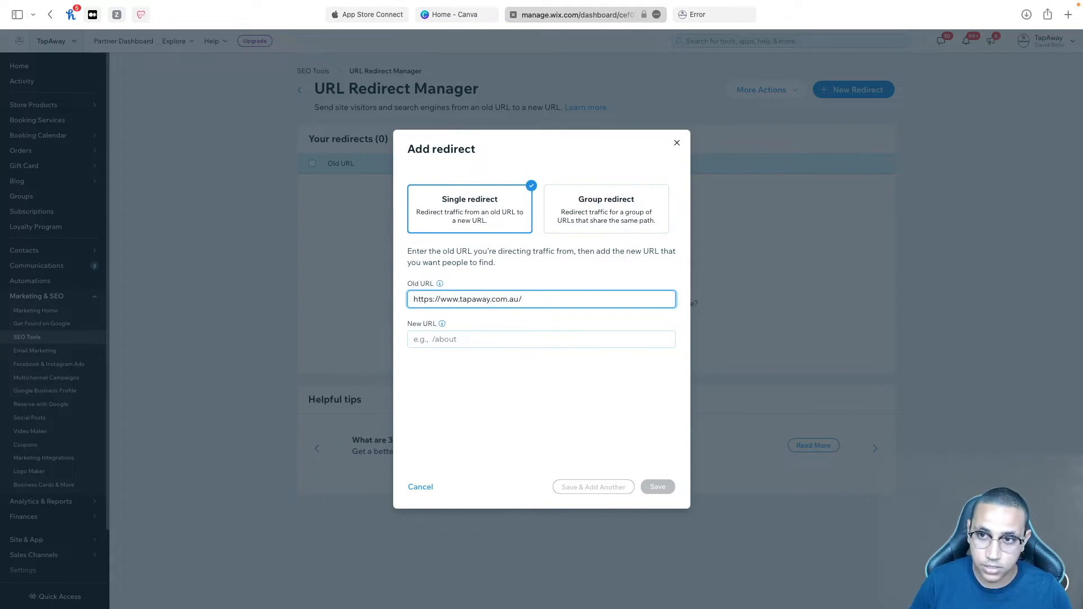
{"action": "type", "text": "oldURL"}
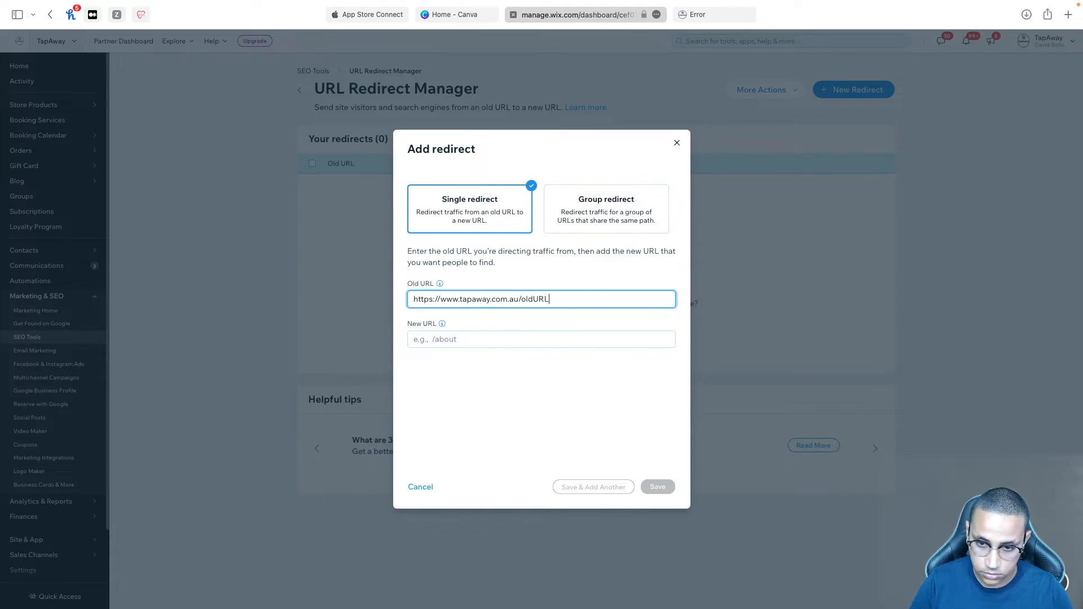
{"action": "left_click", "coordinate": [678, 29]}
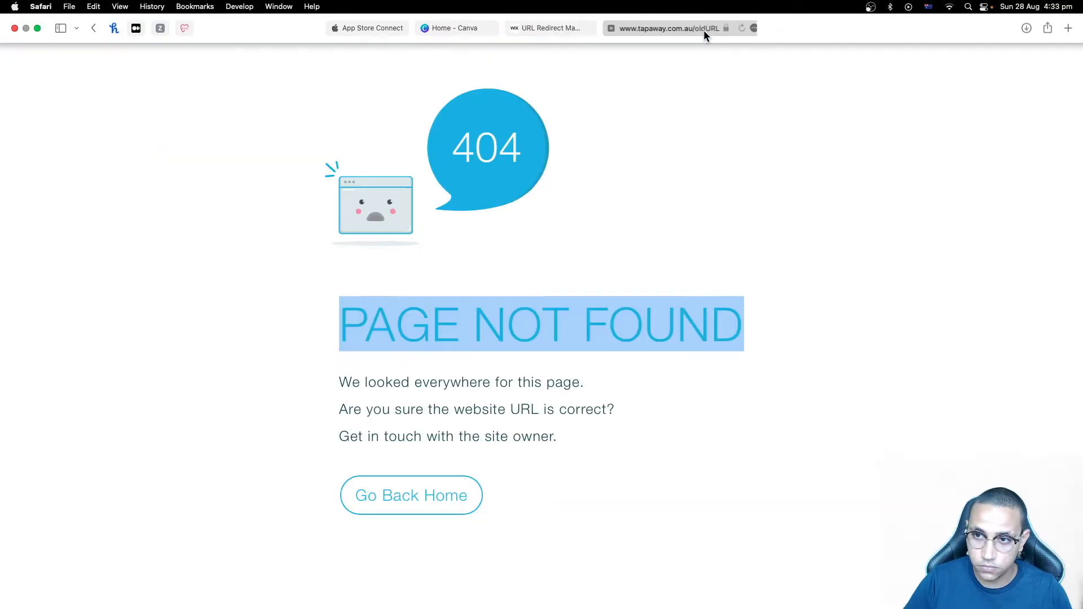
{"action": "left_click", "coordinate": [670, 28]}
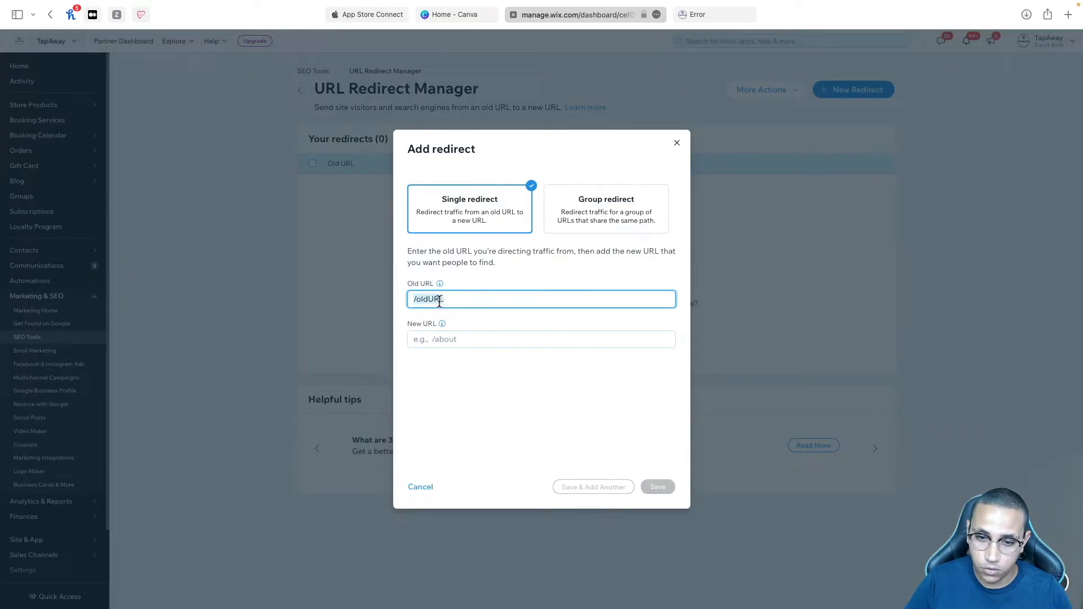
{"action": "left_click", "coordinate": [541, 339]}
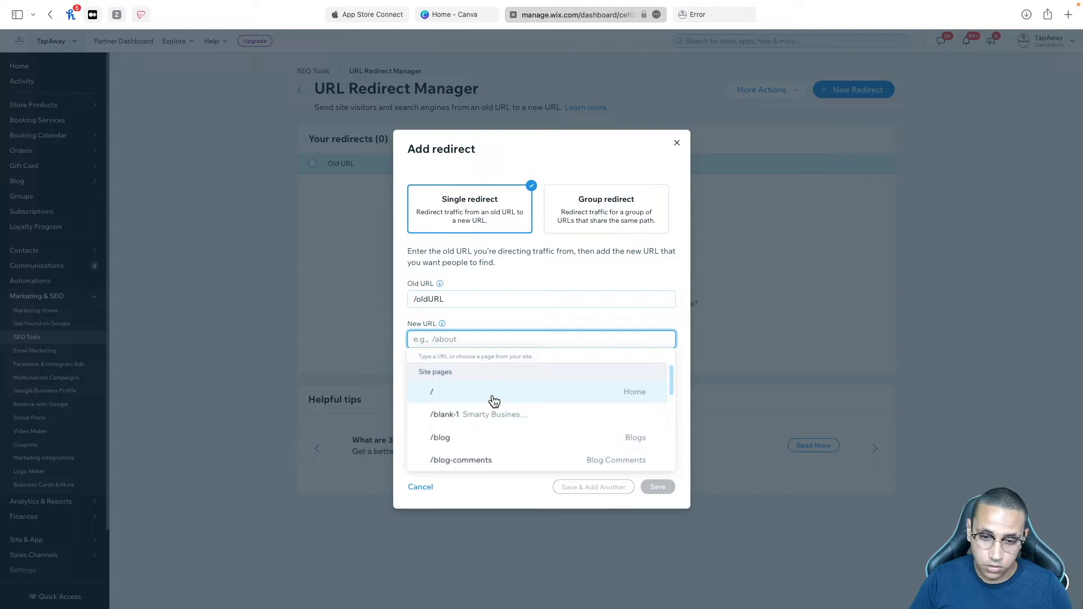
{"action": "type", "text": "https://w"}
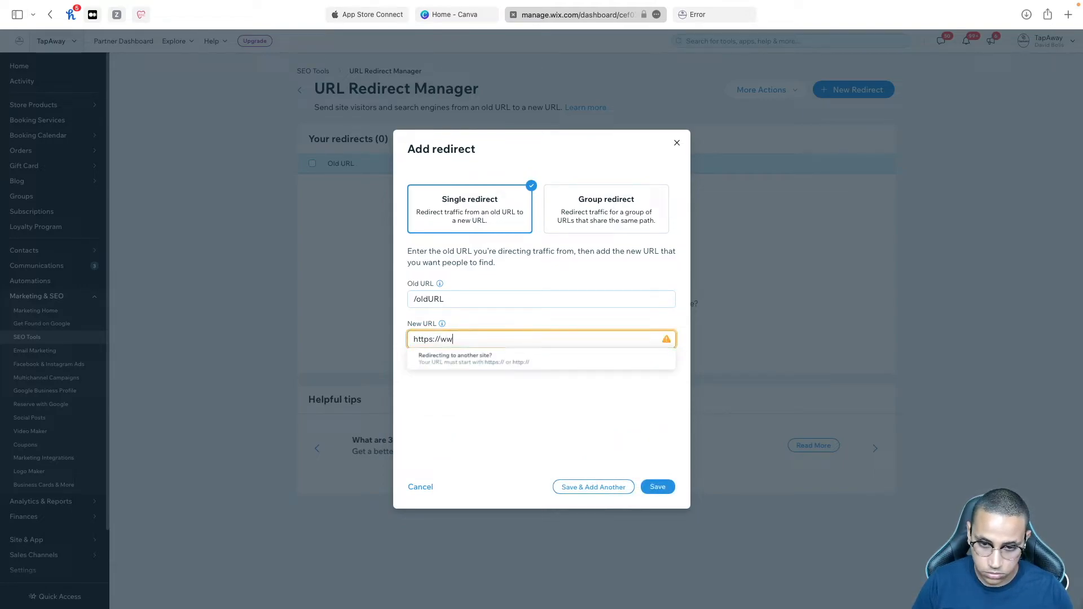
{"action": "type", "text": "w.tapaway"}
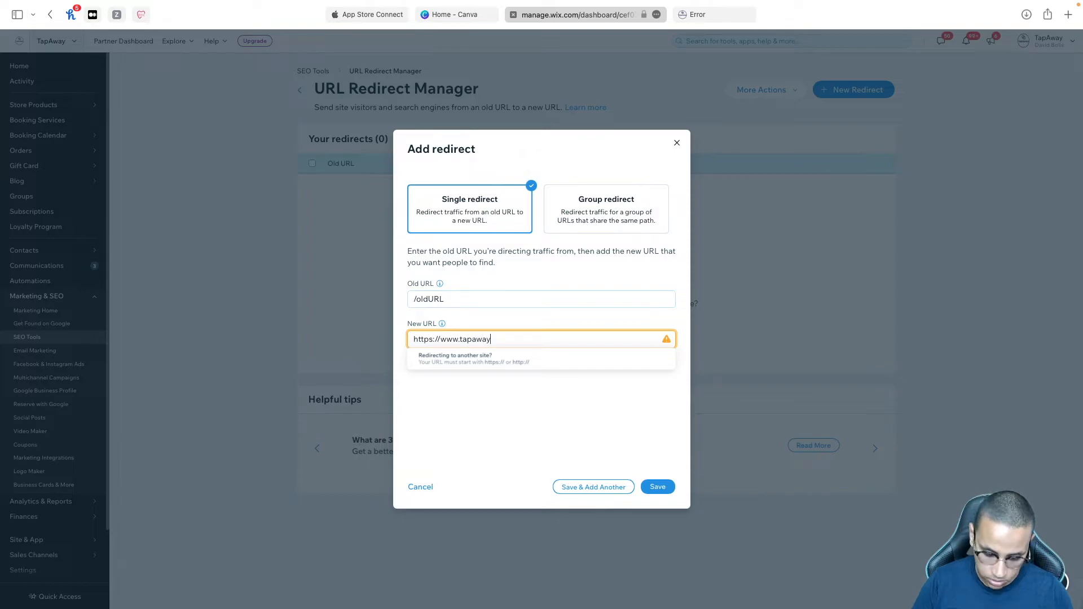
{"action": "type", "text": ".com.au"}
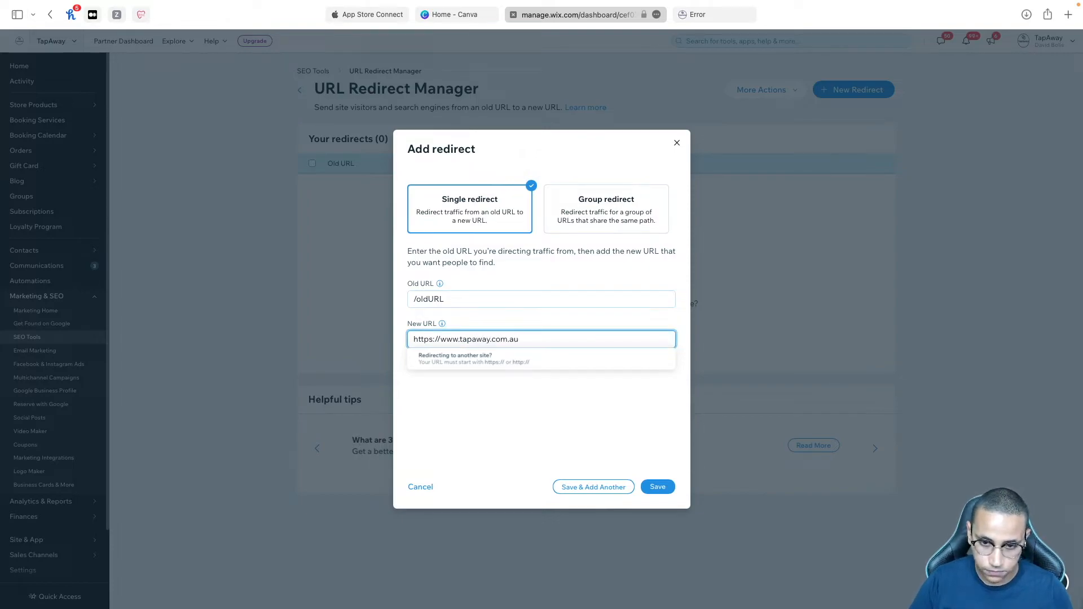
{"action": "type", "text": "/"}
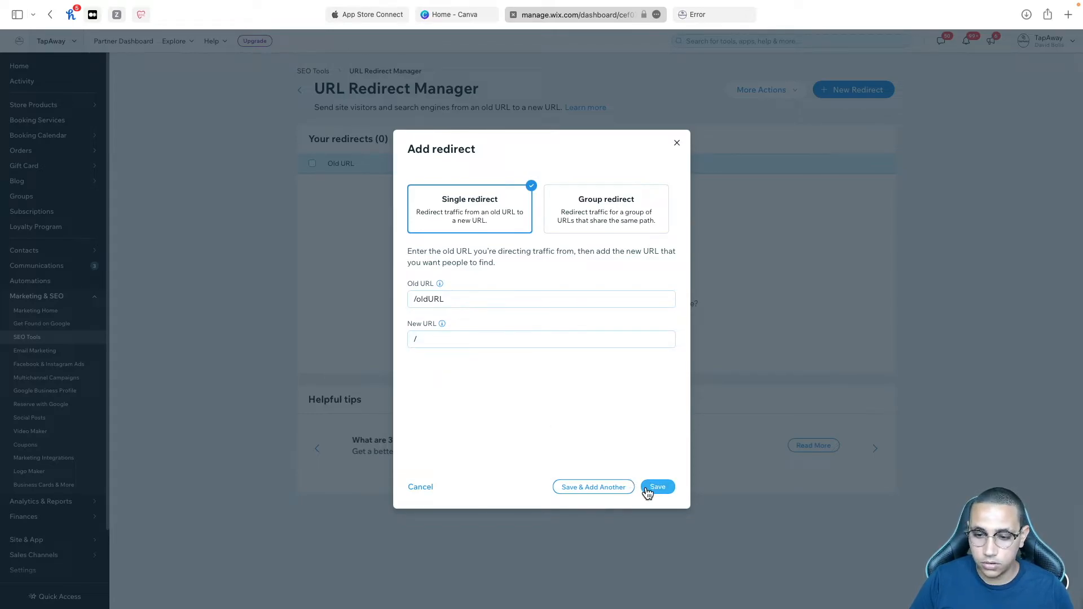
{"action": "left_click", "coordinate": [656, 486]}
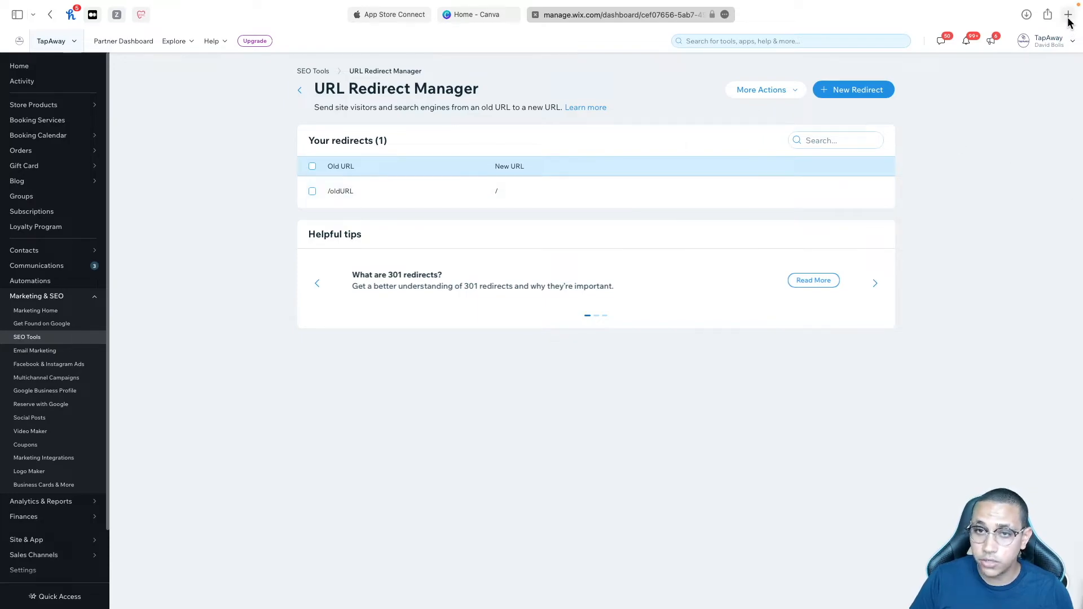
{"action": "left_click", "coordinate": [1066, 14]}
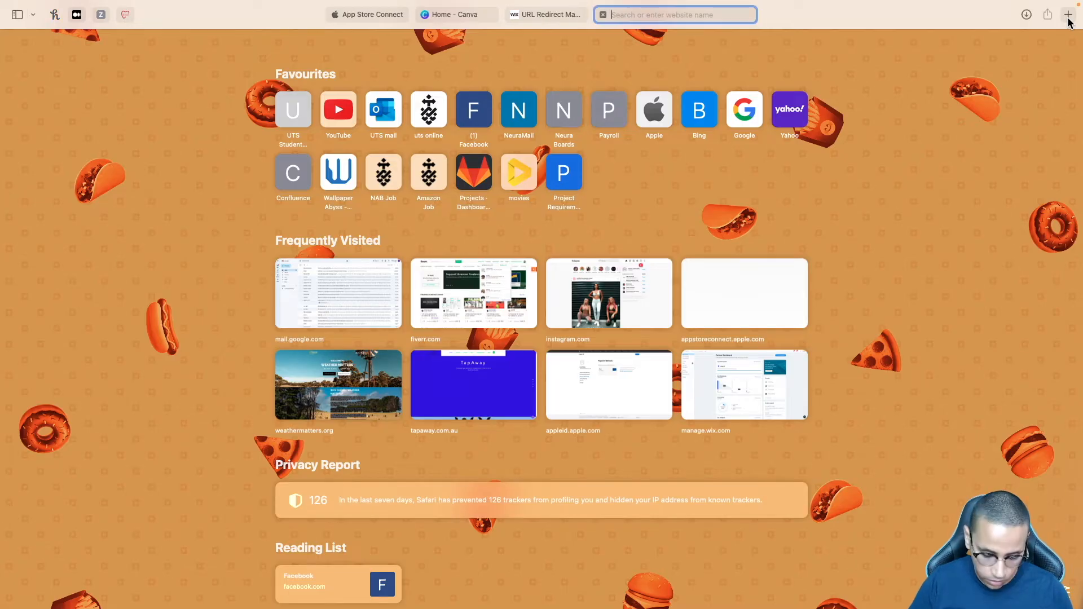
{"action": "type", "text": "http"}
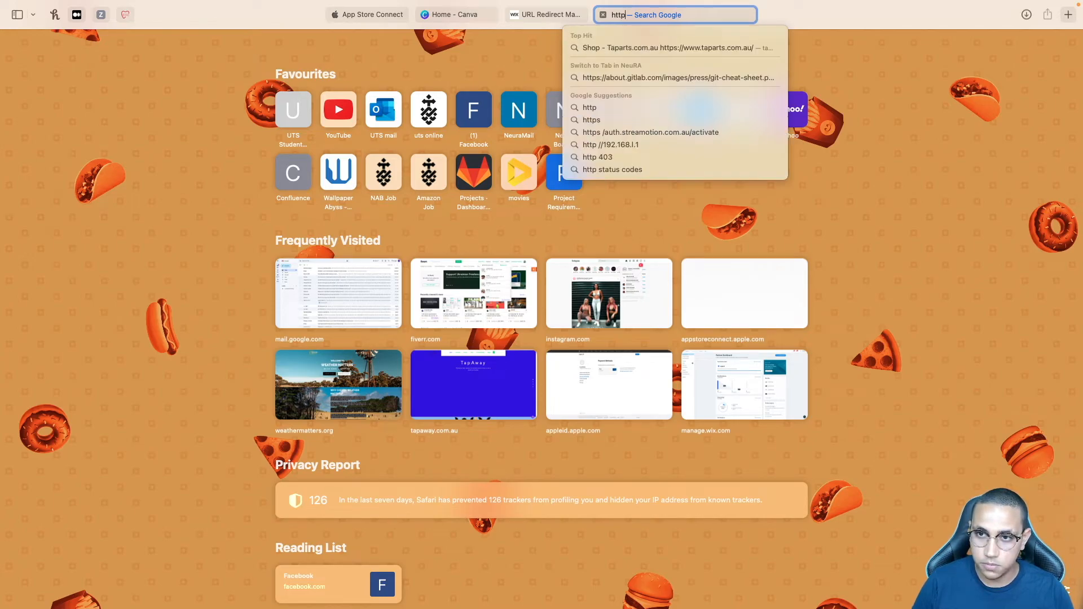
{"action": "type", "text": "https://"}
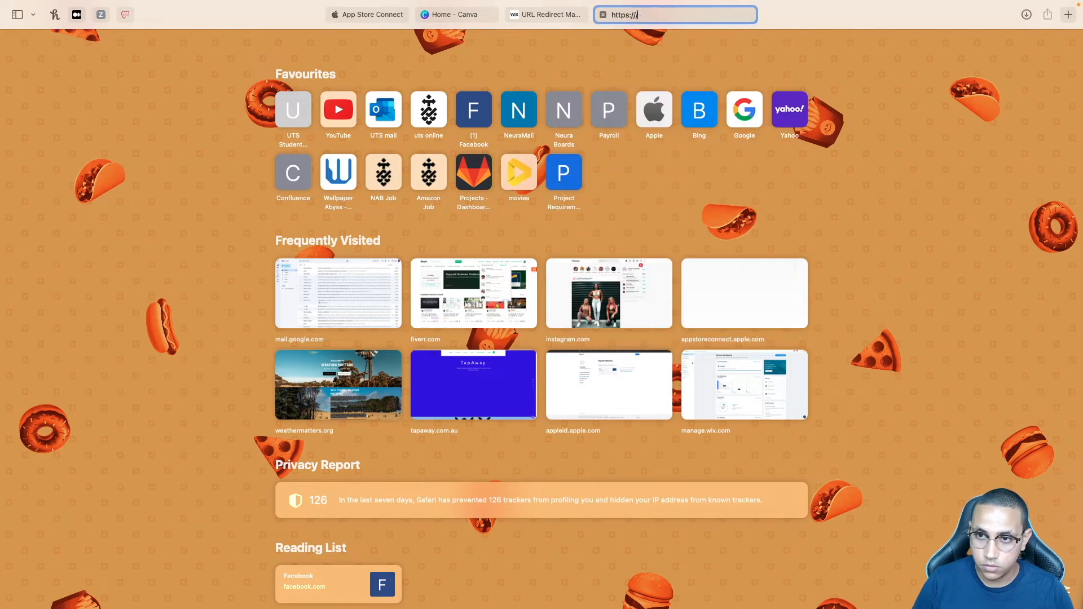
{"action": "type", "text": "https://www.gmail.com"}
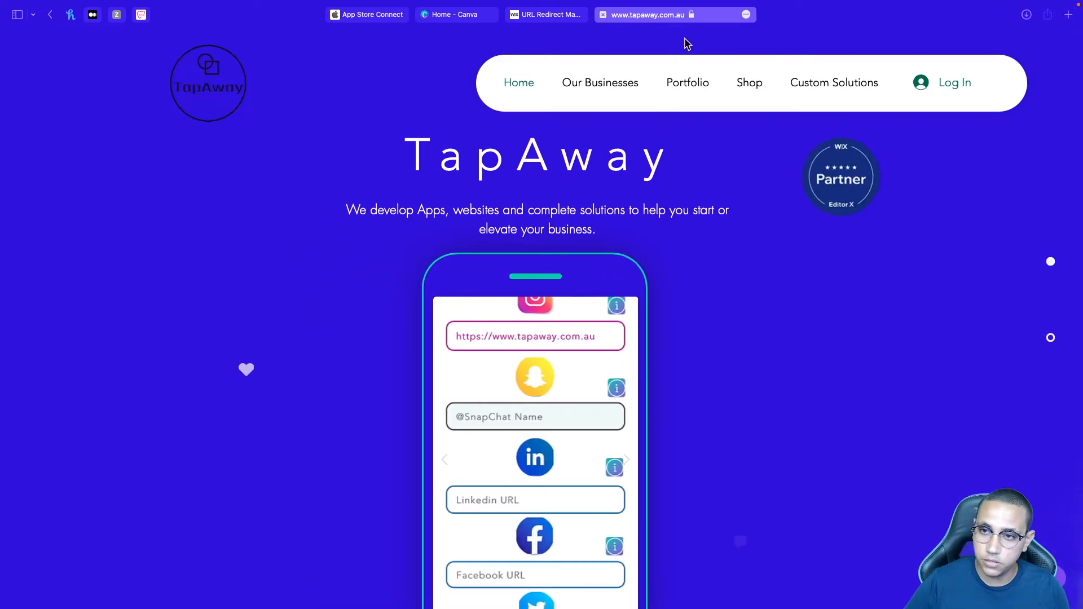
{"action": "left_click", "coordinate": [674, 15]}
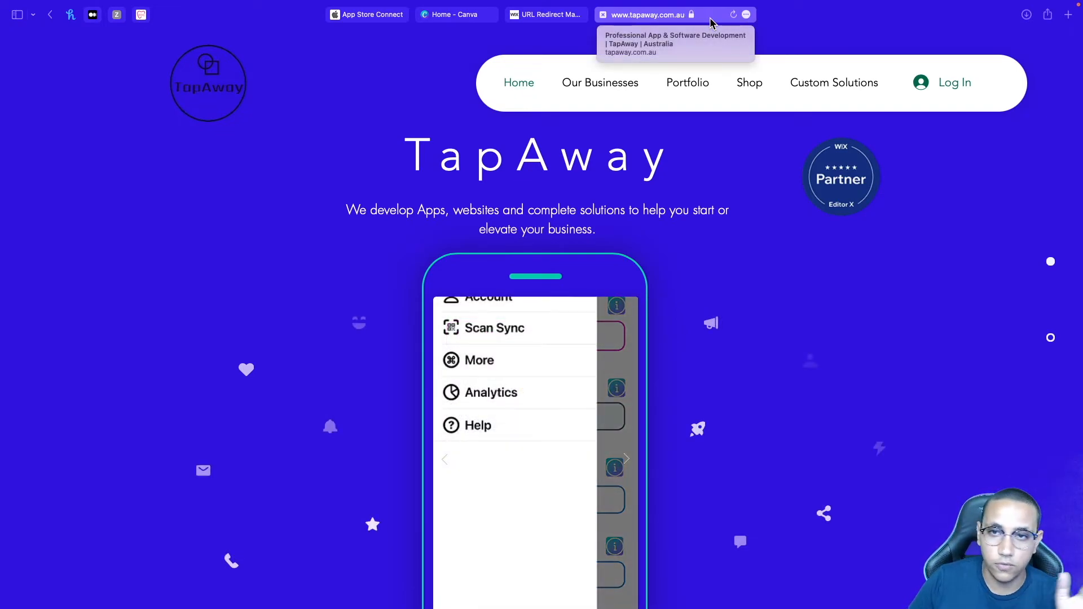
{"action": "left_click", "coordinate": [659, 14]}
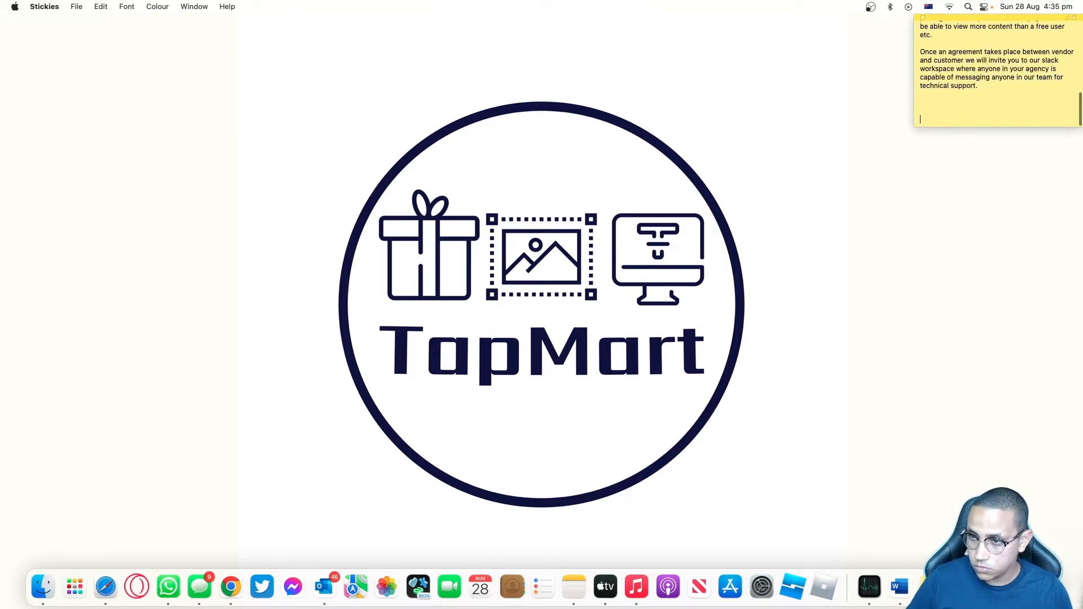
{"action": "type", "text": "https://www.tapaway.com.au/oldURL"}
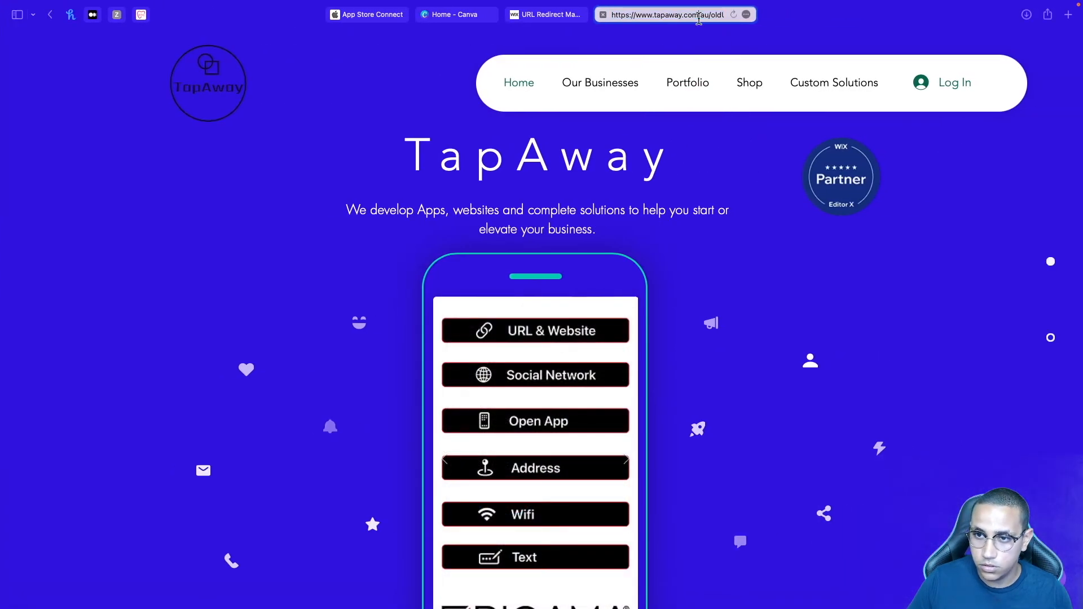
{"action": "left_click", "coordinate": [673, 15]}
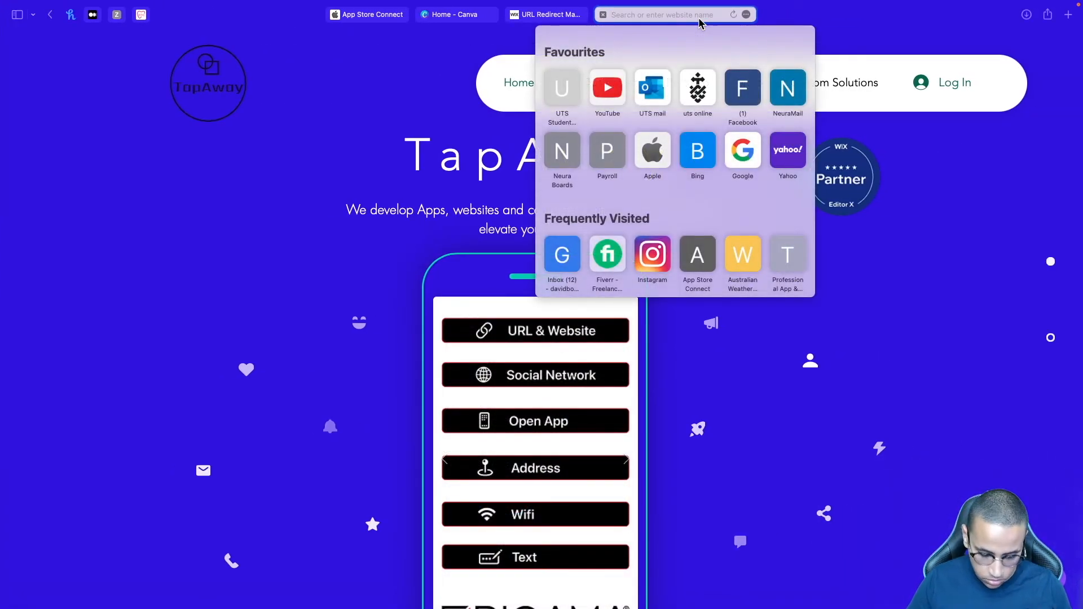
{"action": "right_click", "coordinate": [664, 15]}
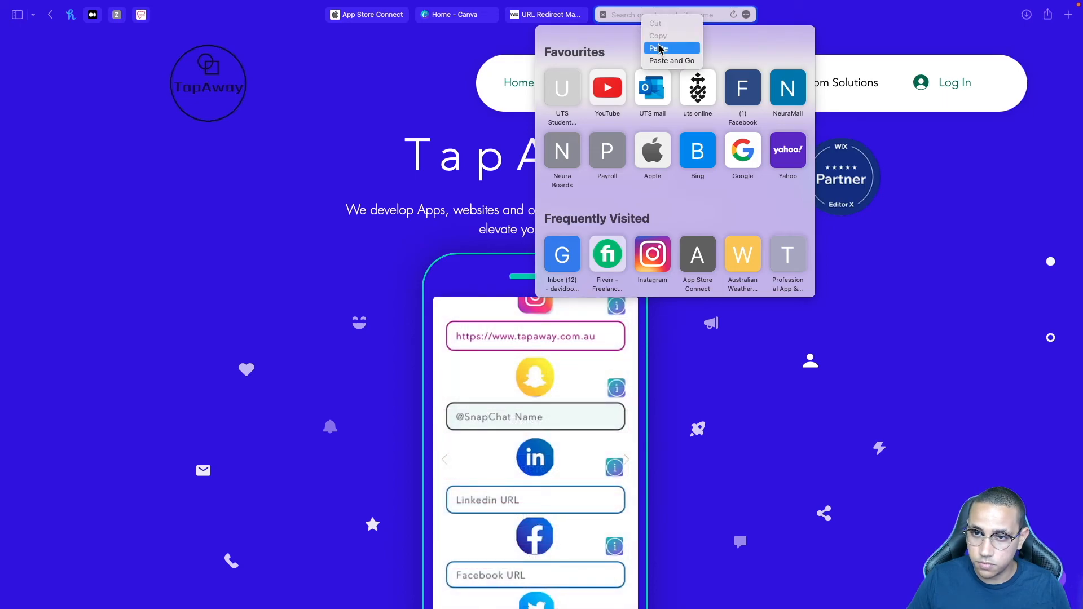
{"action": "left_click", "coordinate": [657, 47]}
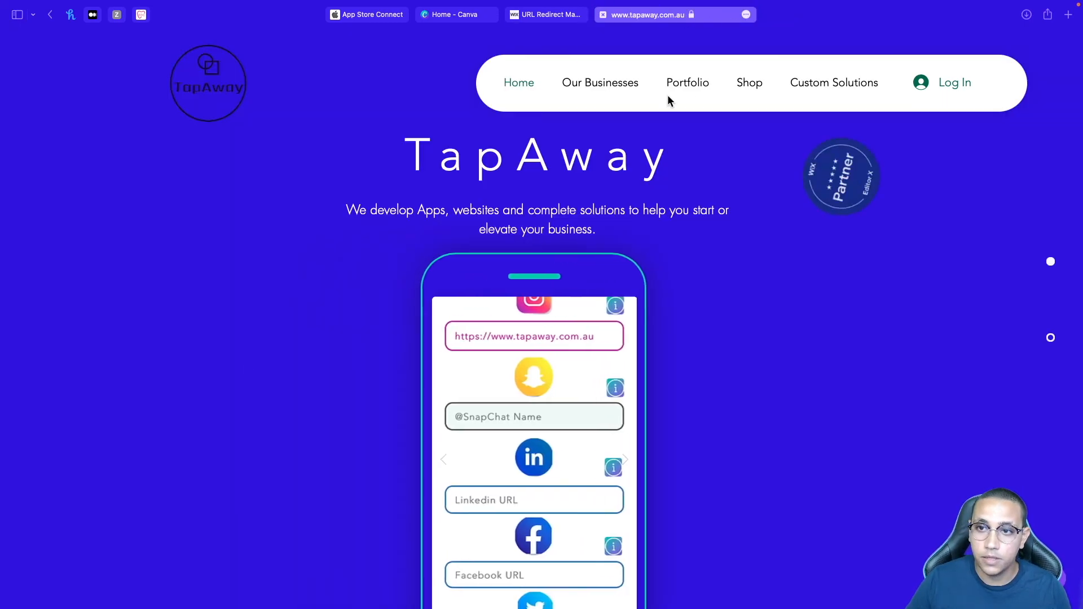
{"action": "left_click", "coordinate": [656, 15]}
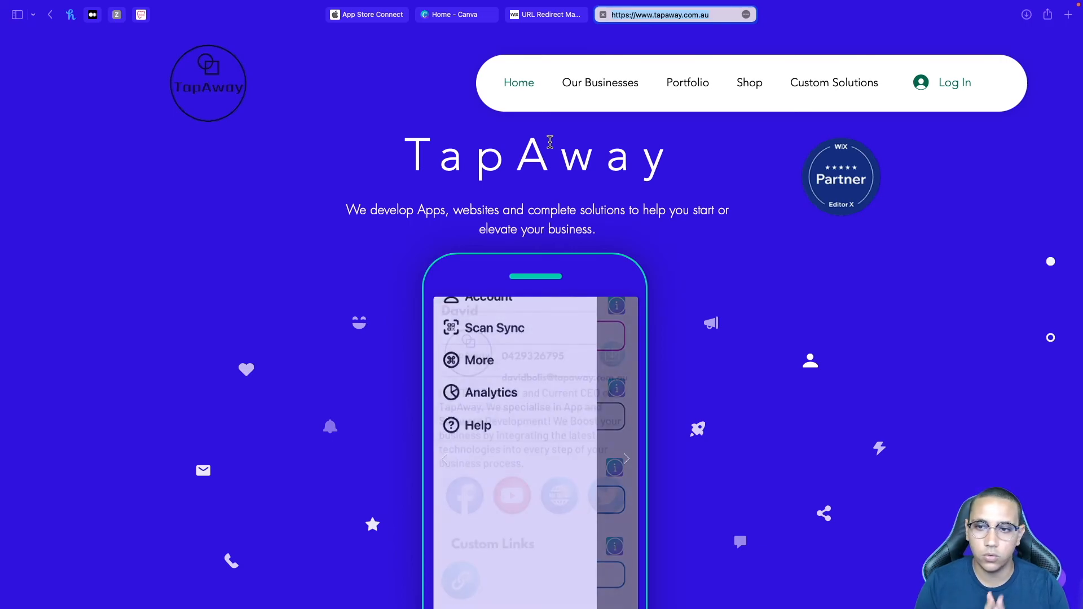
{"action": "scroll", "scroll_direction": "down", "scroll_amount": 3}
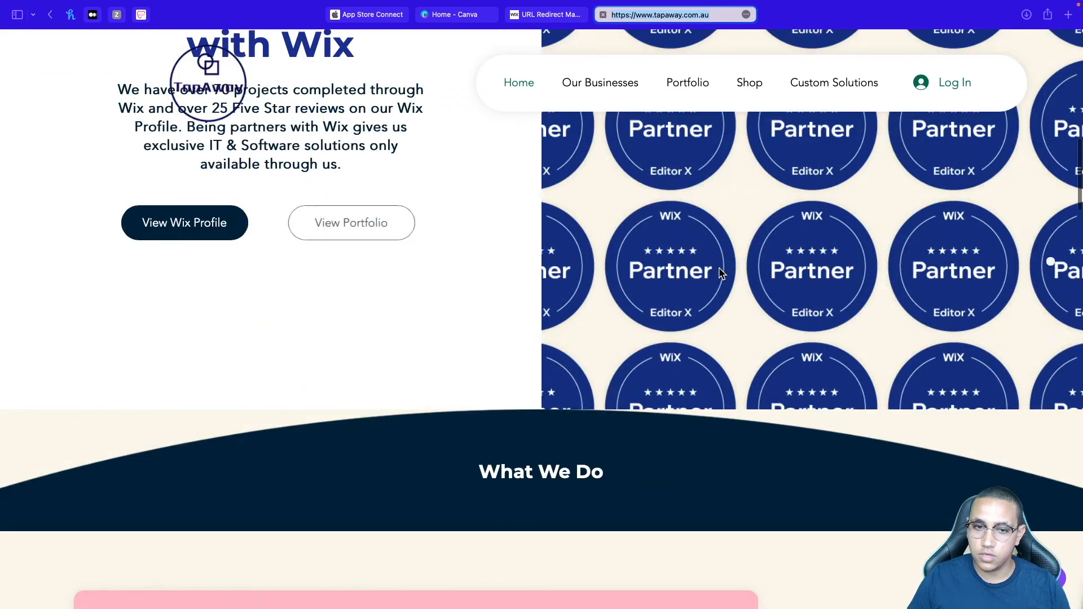
{"action": "scroll", "scroll_direction": "down", "scroll_amount": 3}
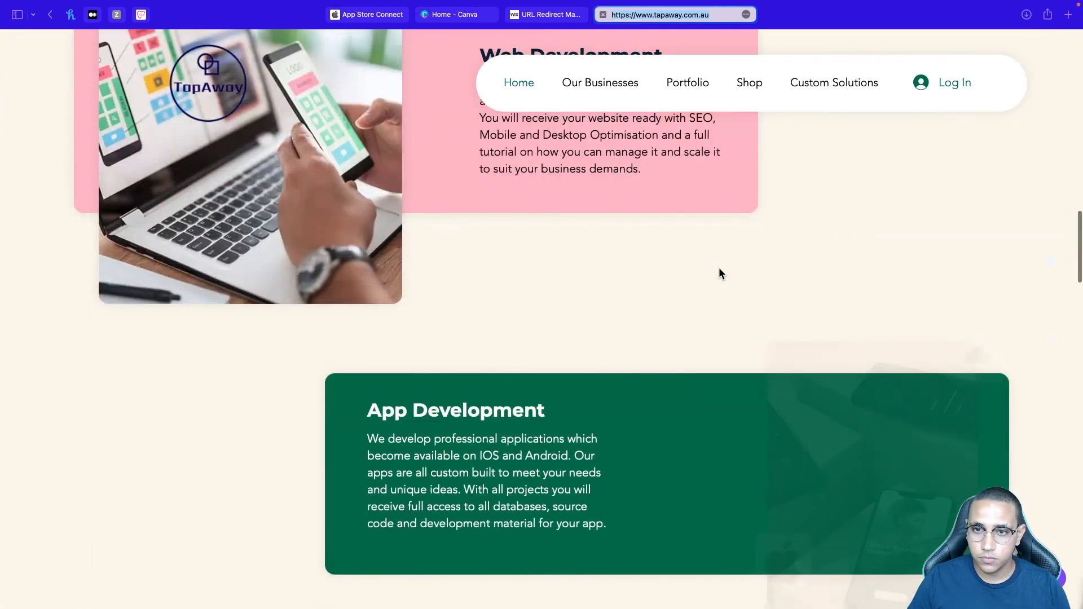